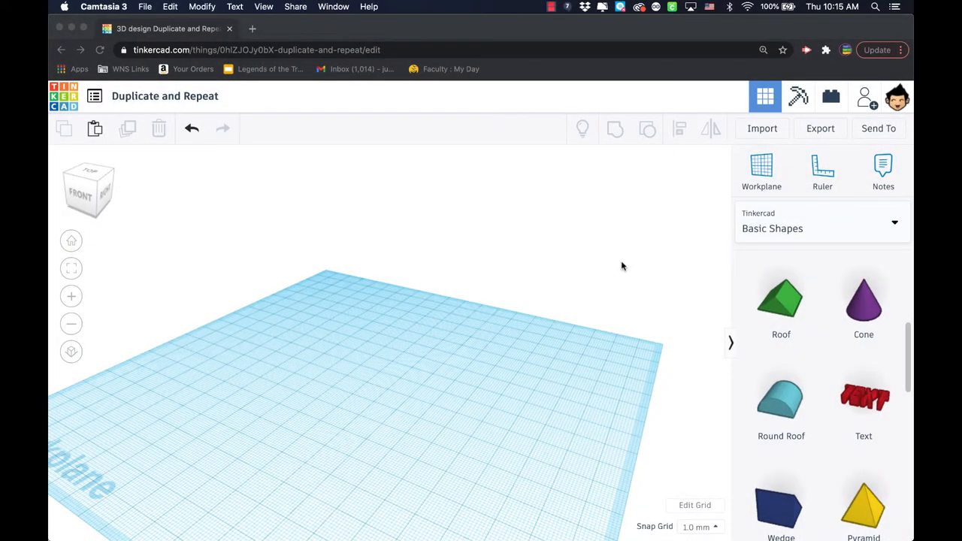
mouse_move(610, 270)
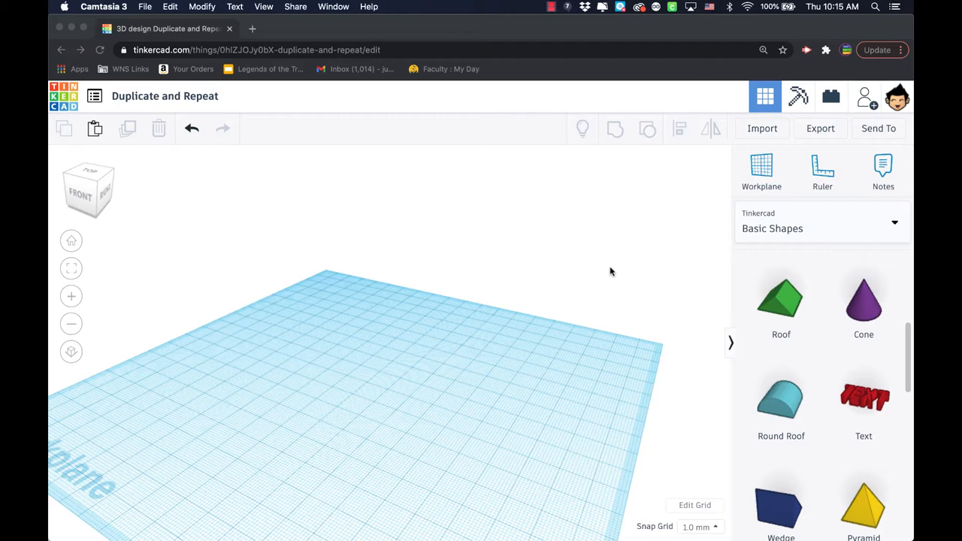
- Place a single red Box from Basic Shapes onto the empty workplane
scroll("up", 3)
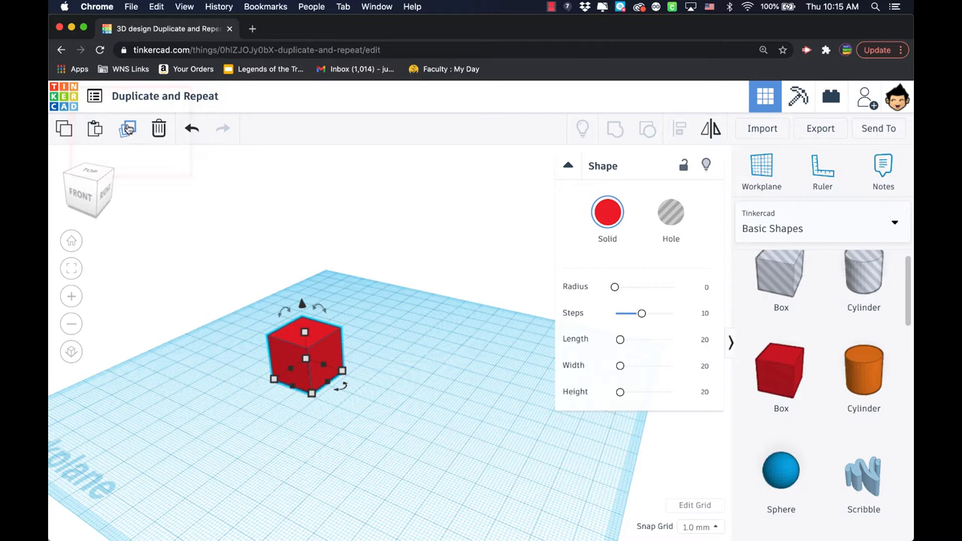
mouse_move(127, 129)
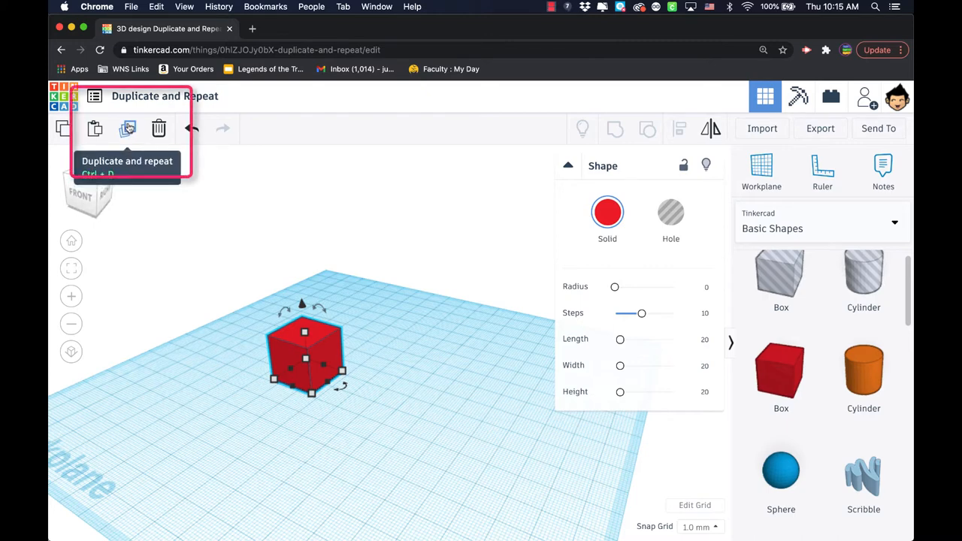
mouse_move(387, 365)
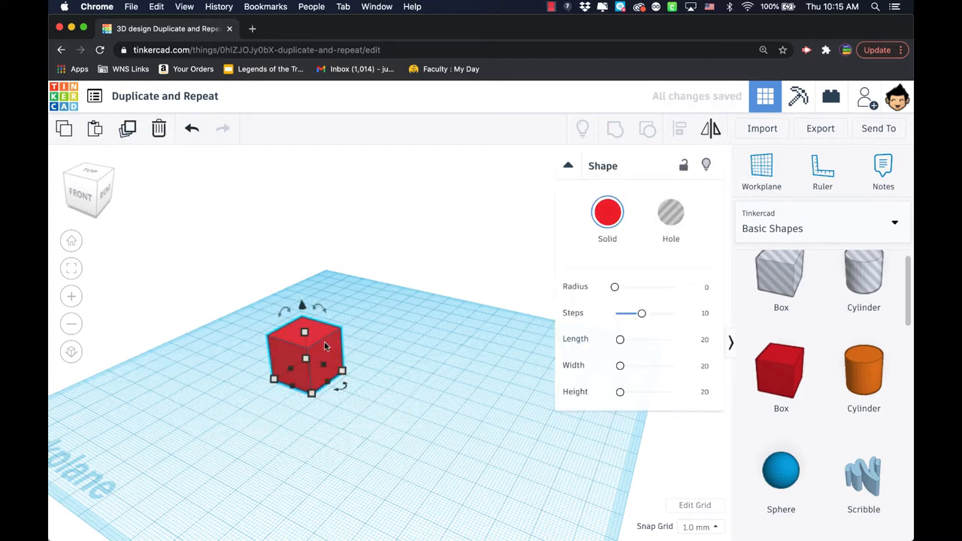
mouse_move(337, 352)
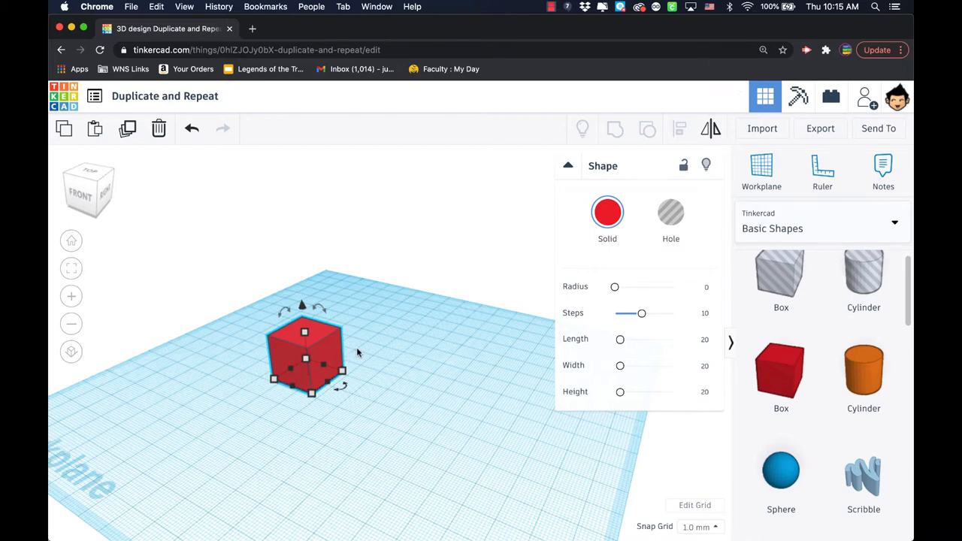
mouse_move(353, 346)
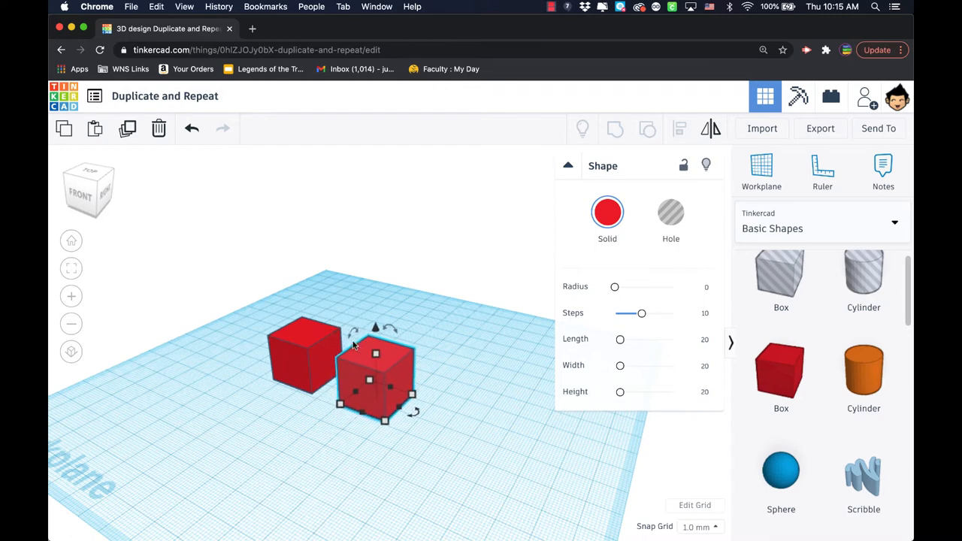
- Duplicate the red box (Ctrl+D) and move the copy just to the right of the original
left_click_drag(368, 368, 414, 393)
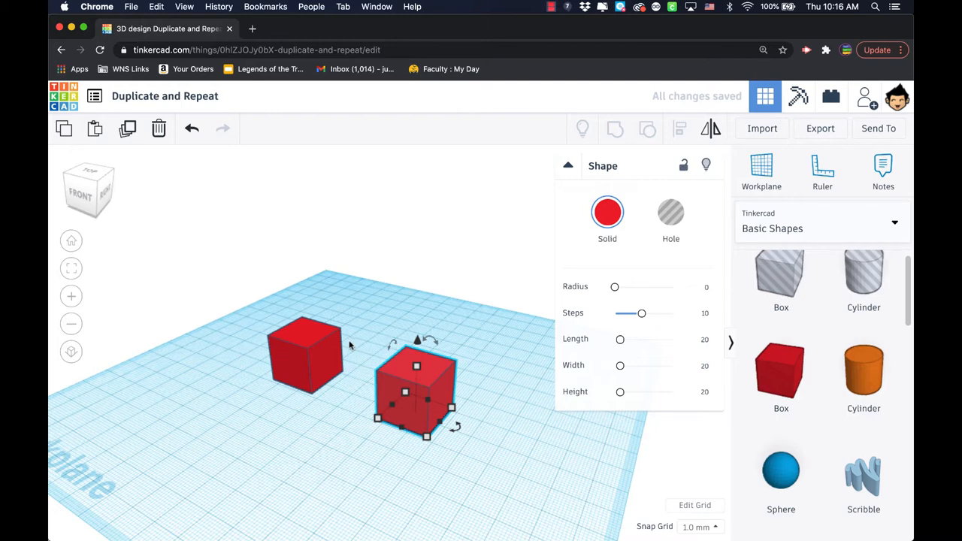
- Repeat the duplicate to grow a row of about seven evenly spaced red boxes
left_click(396, 323)
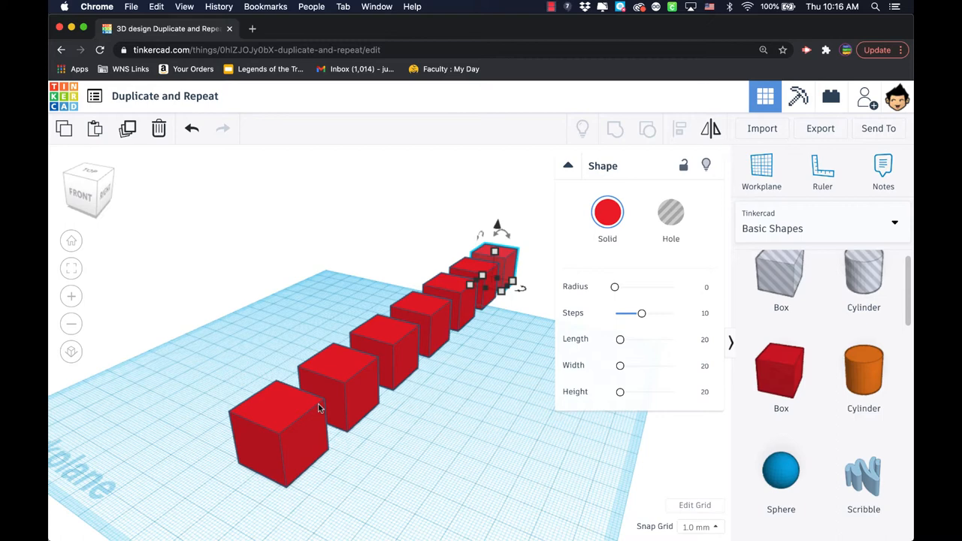
mouse_move(368, 413)
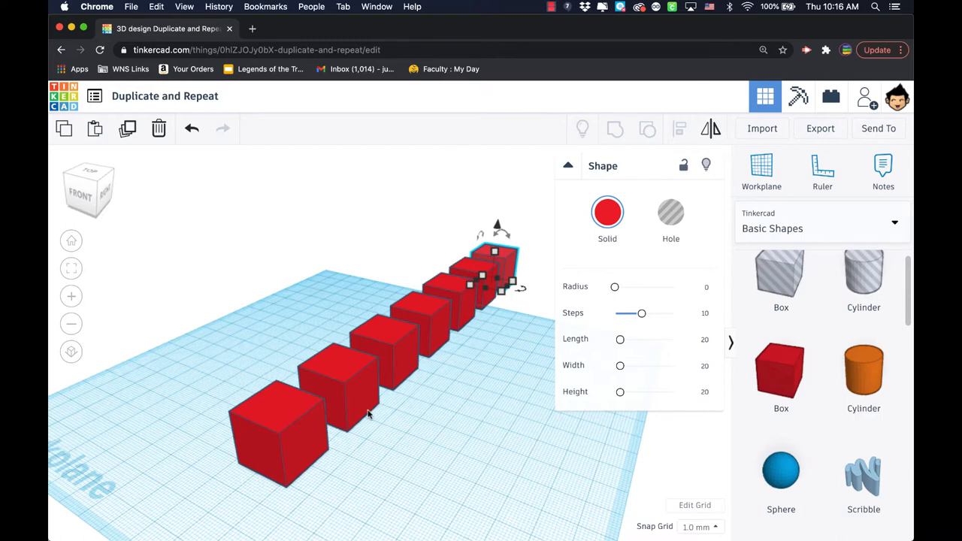
mouse_move(360, 402)
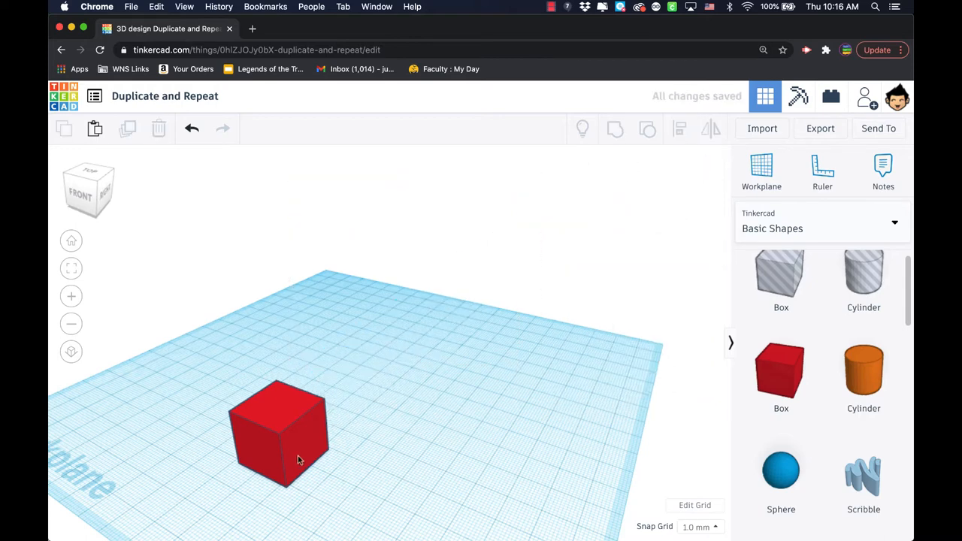
- Tilt and raise duplicated boxes into a staircase, then delete it all to empty the workplane
left_click(282, 433)
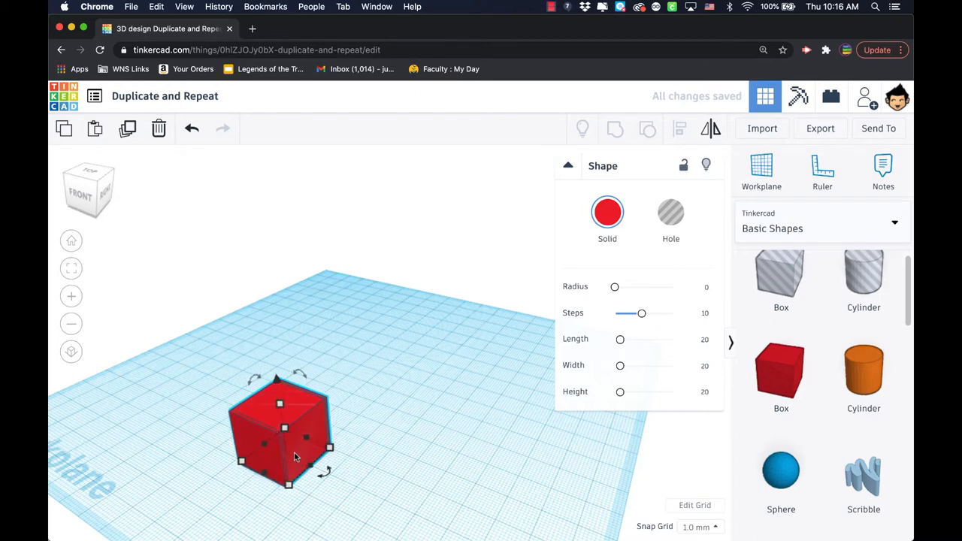
left_click_drag(283, 426, 306, 409)
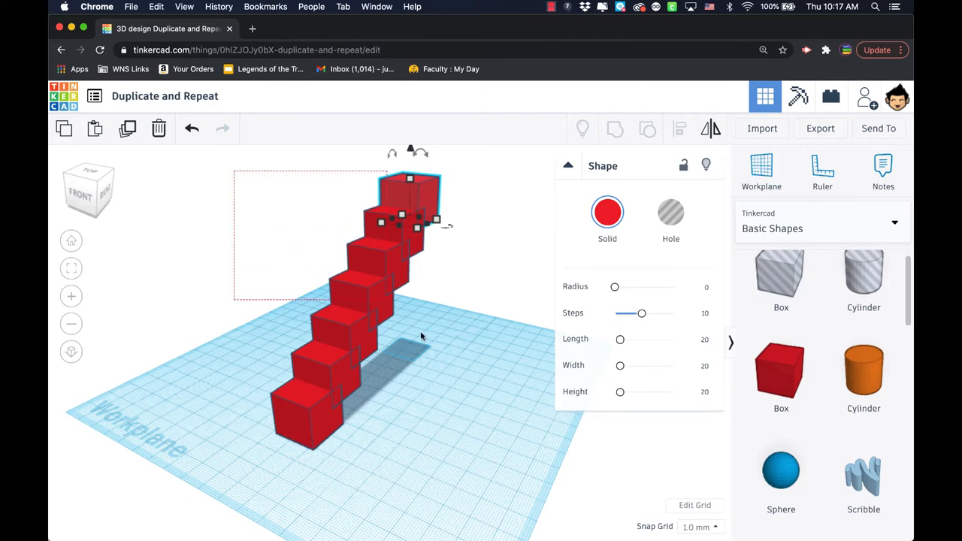
key("delete")
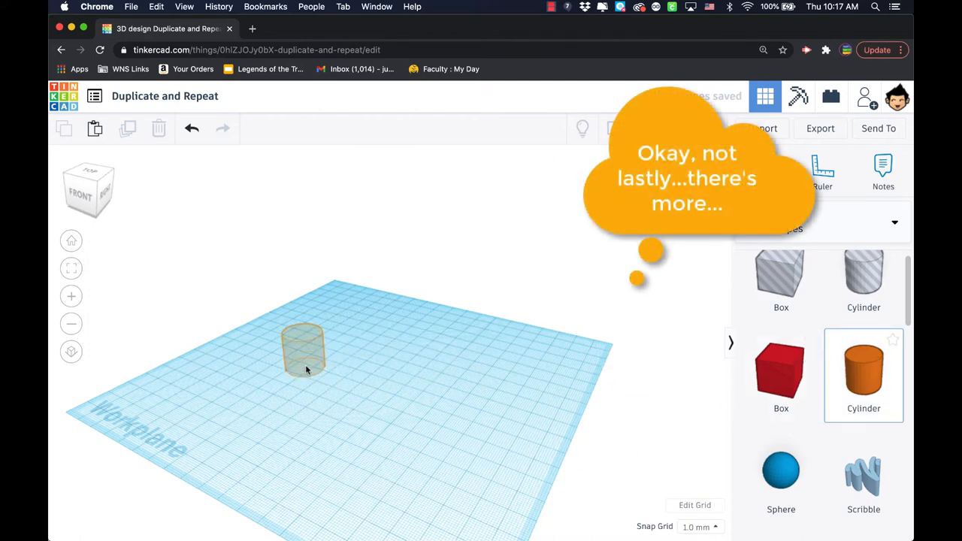
- Place a Cylinder and flatten it into a wide orange disc about 136 by 126
left_click(303, 348)
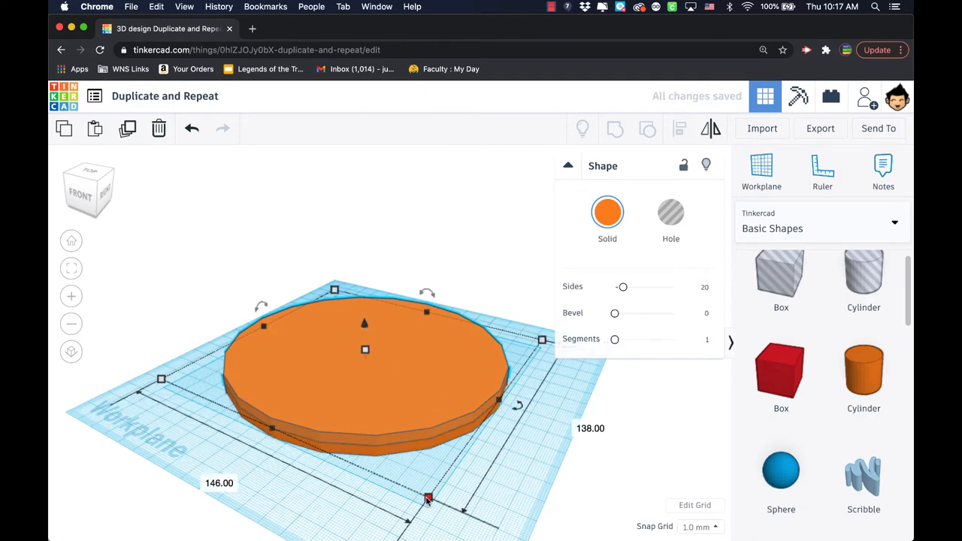
left_click_drag(427, 499, 426, 493)
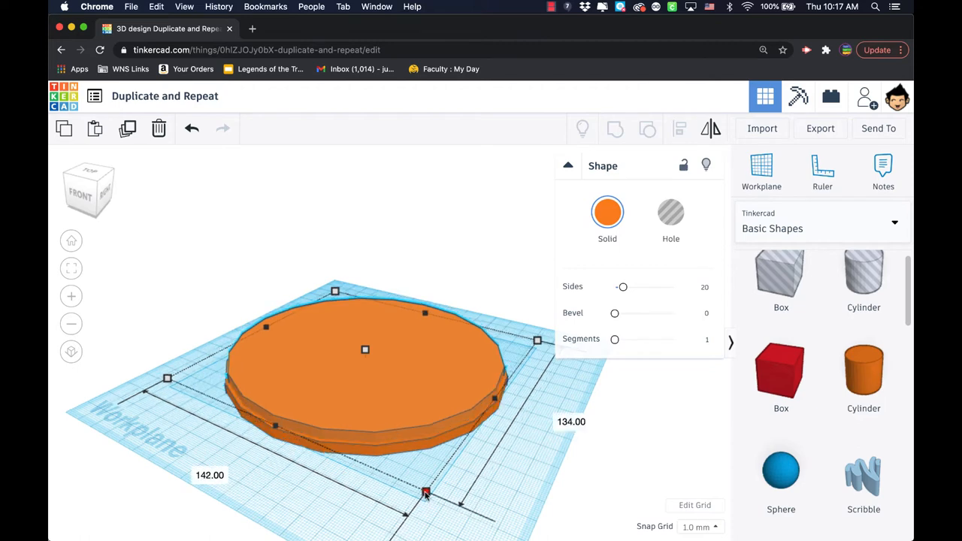
left_click_drag(427, 492, 424, 480)
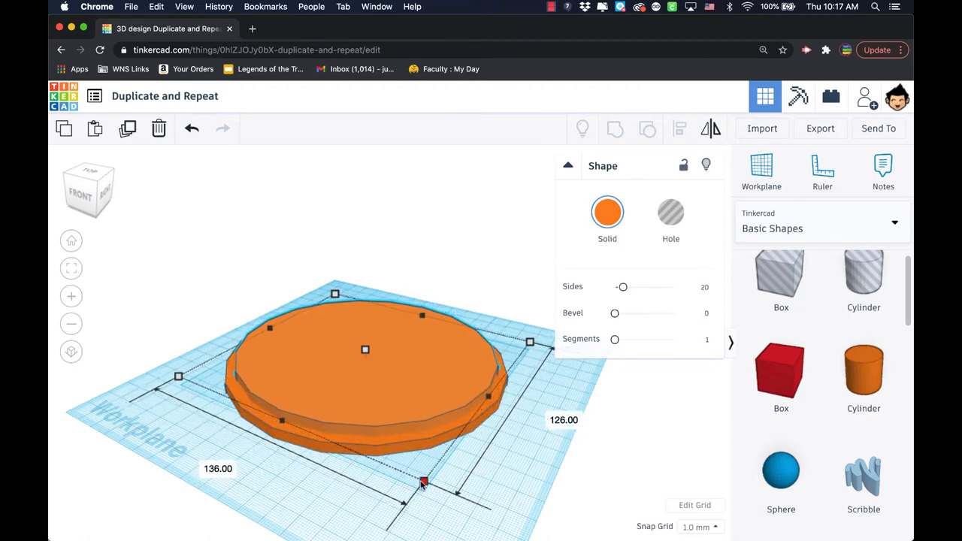
left_click_drag(422, 480, 422, 482)
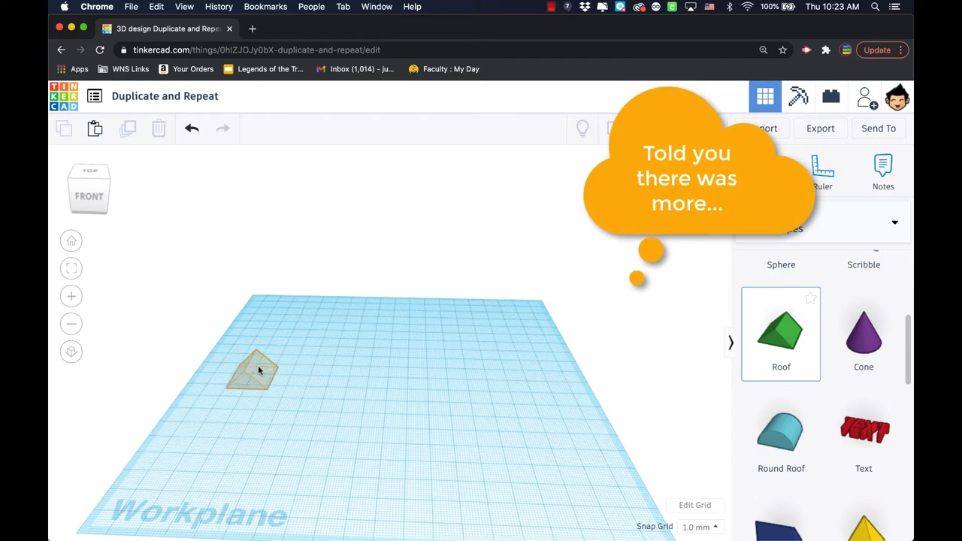
- Place a small green Roof shape on the workplane before removing it again
left_click(255, 372)
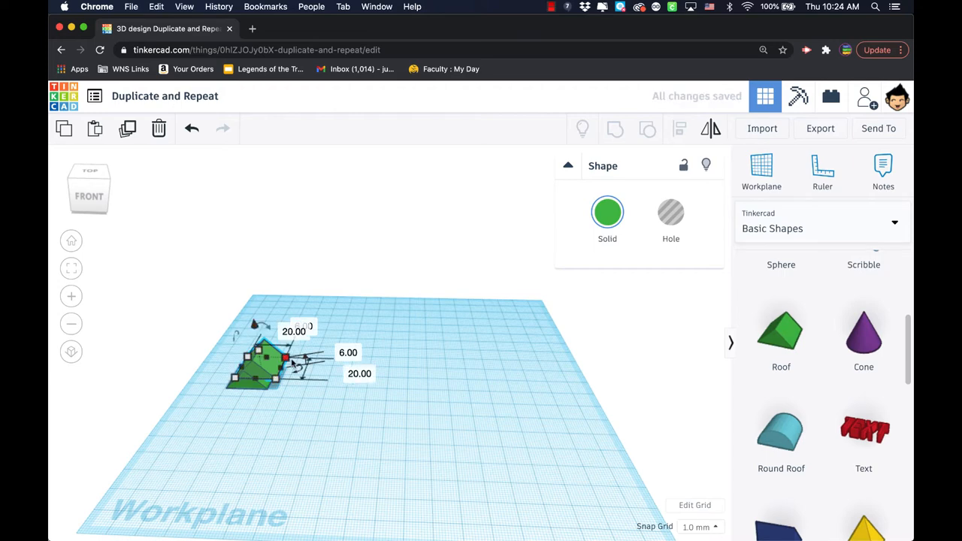
mouse_move(709, 128)
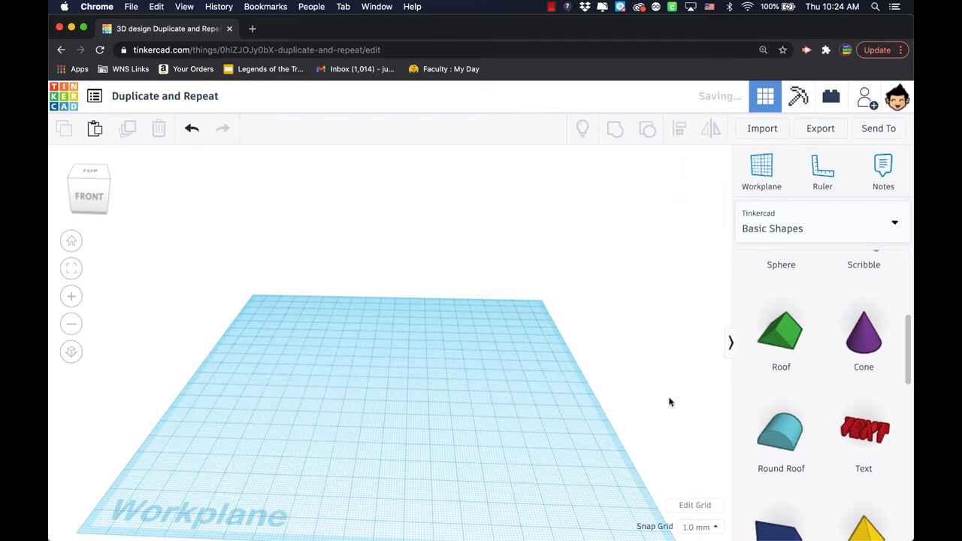
- Place a tall Round Roof, set it to Hole and position it as the first of the circular ring
left_click(781, 433)
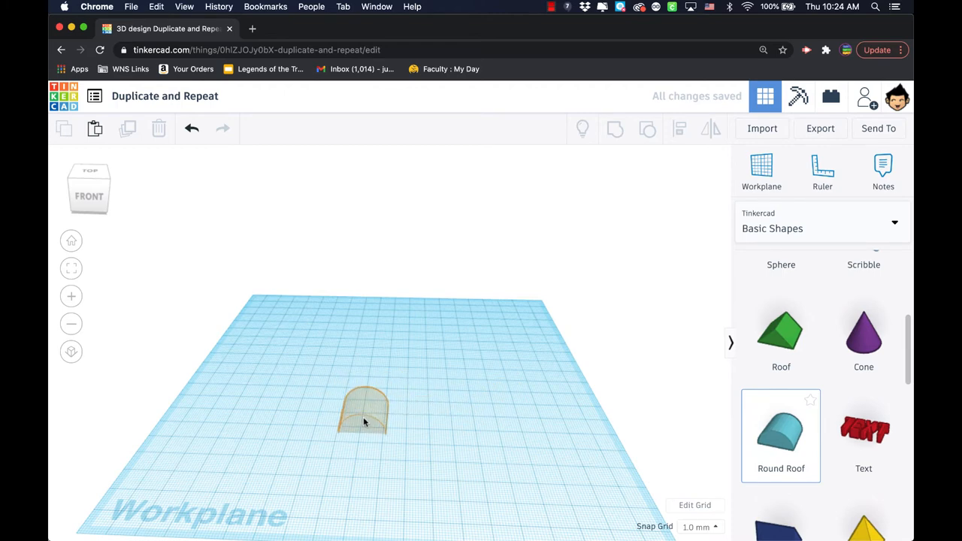
left_click(364, 414)
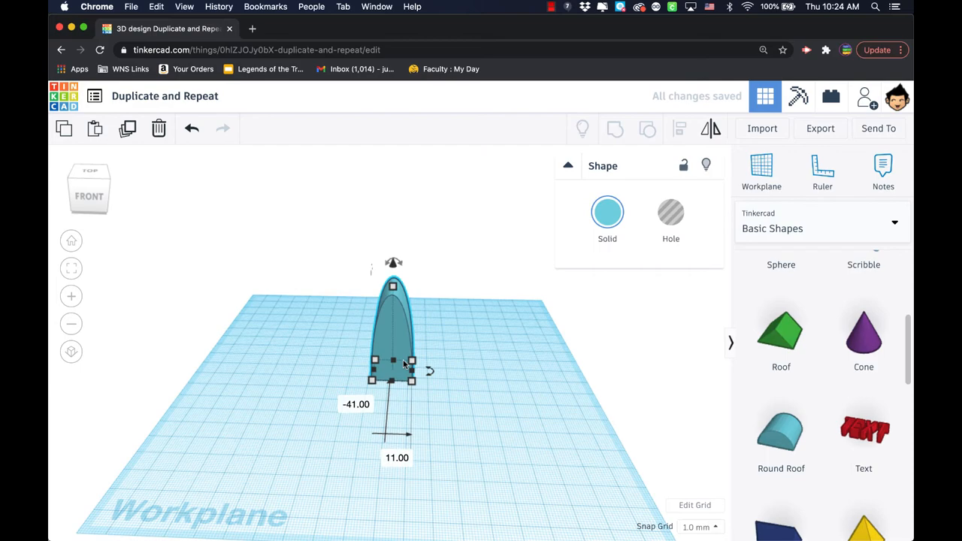
left_click(670, 212)
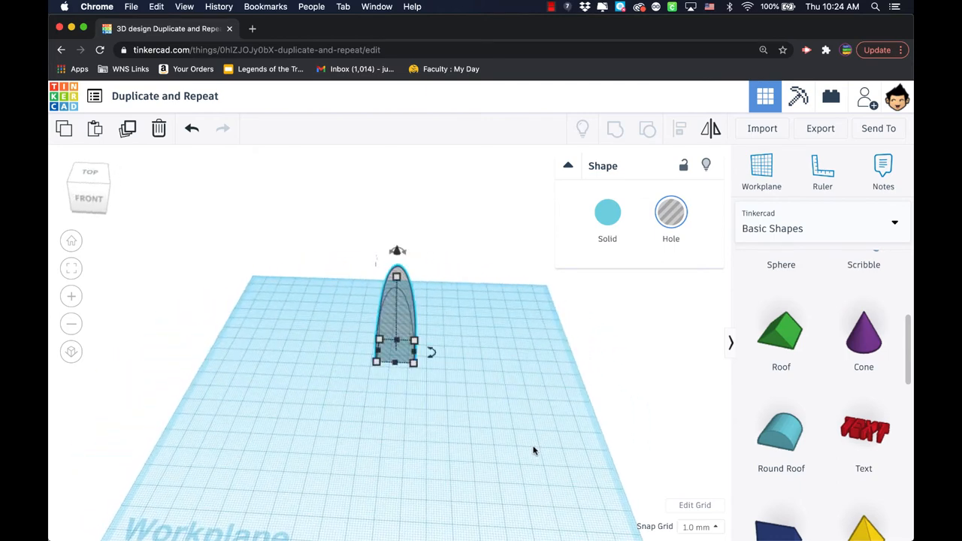
mouse_move(451, 426)
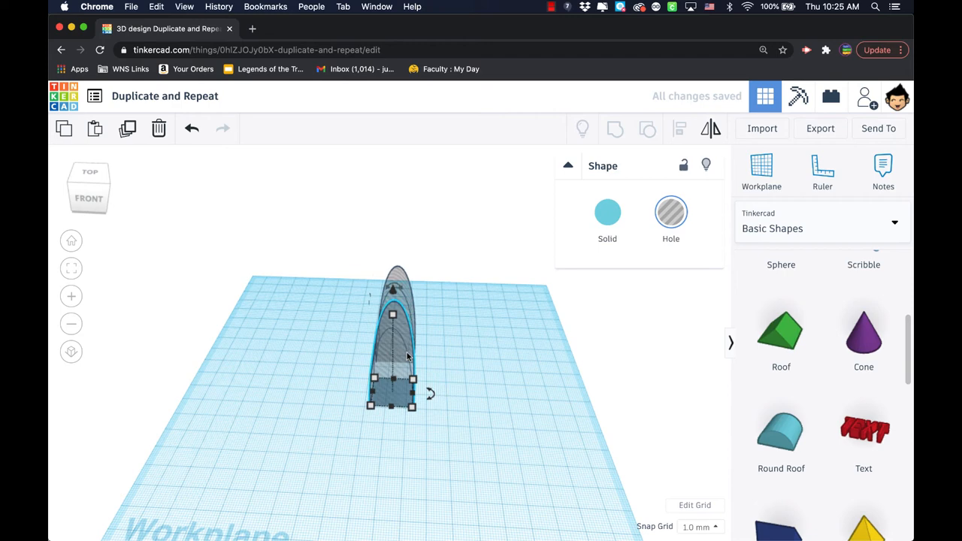
left_click_drag(389, 353, 389, 391)
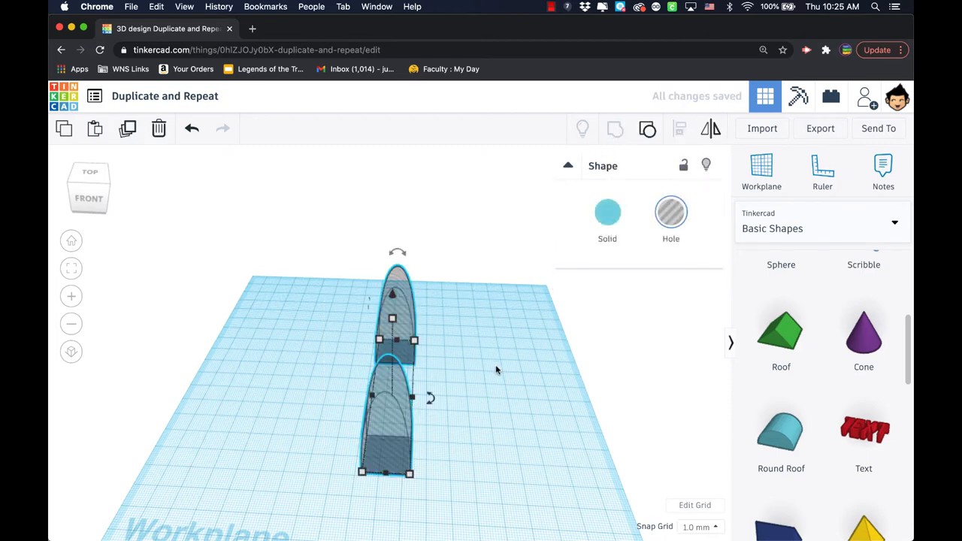
mouse_move(494, 370)
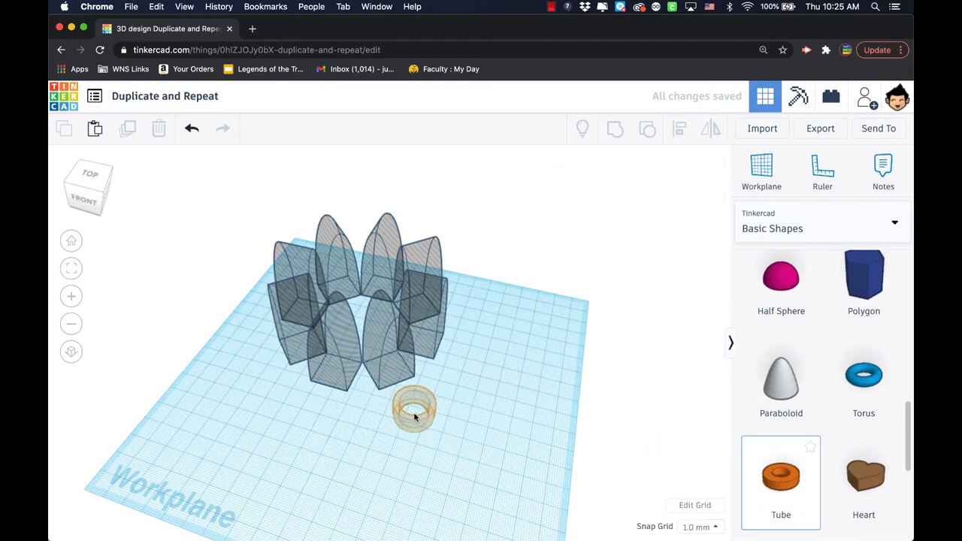
- Add an orange Tube sized to enclose the ring of holes and Group to cut arched openings all round
left_click(413, 409)
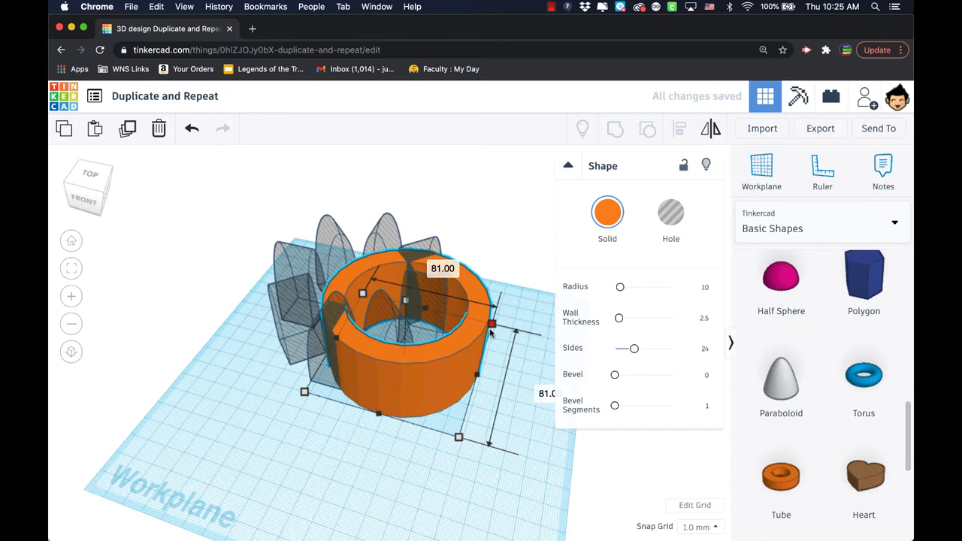
left_click_drag(493, 324, 484, 327)
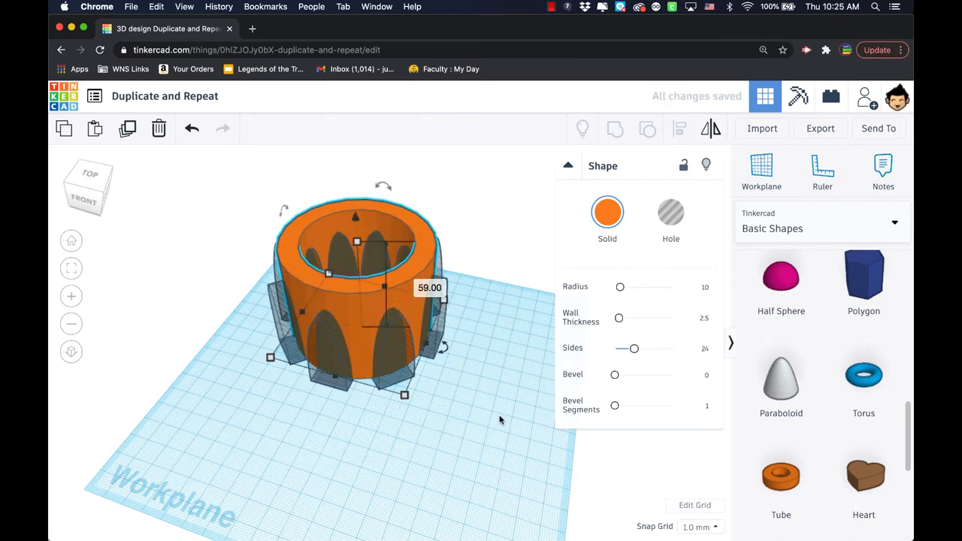
left_click(649, 129)
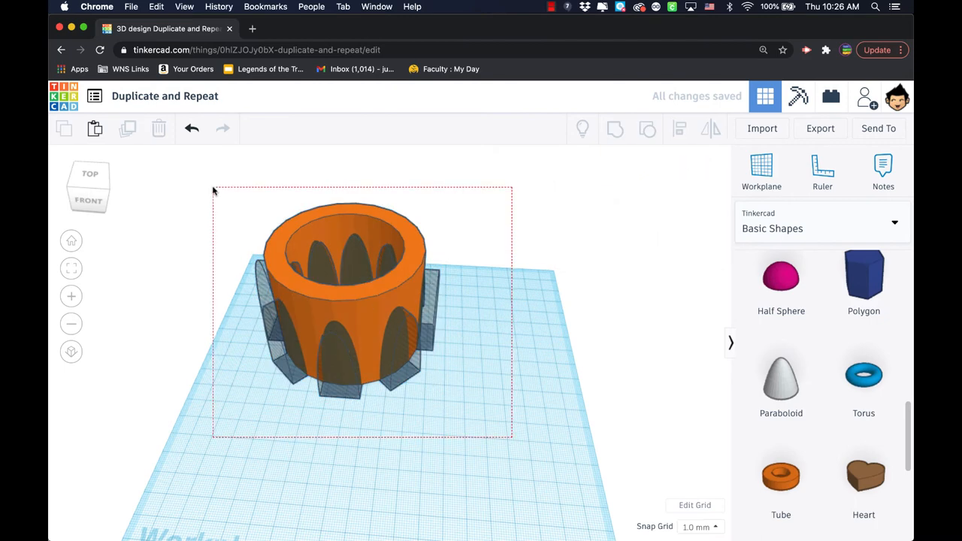
left_click(343, 301)
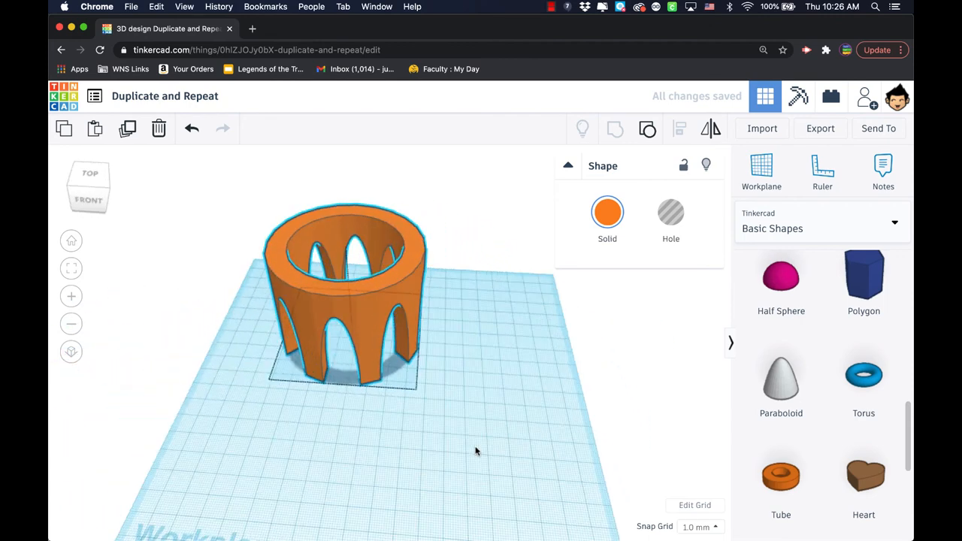
left_click(342, 301)
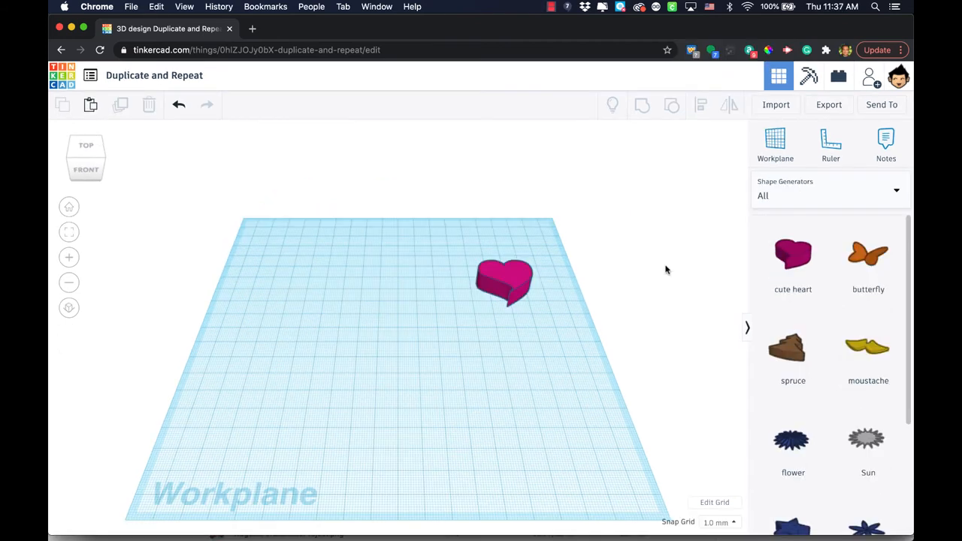
mouse_move(637, 275)
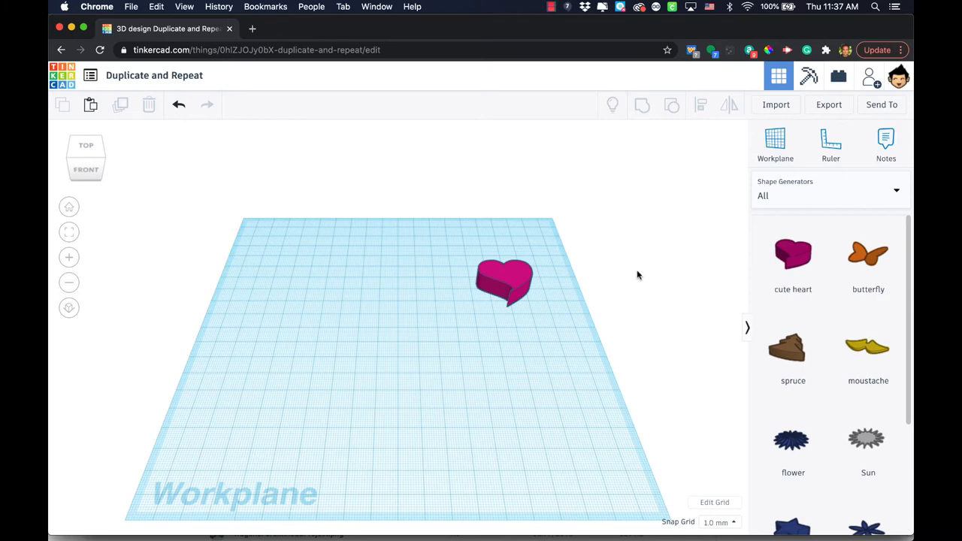
mouse_move(574, 291)
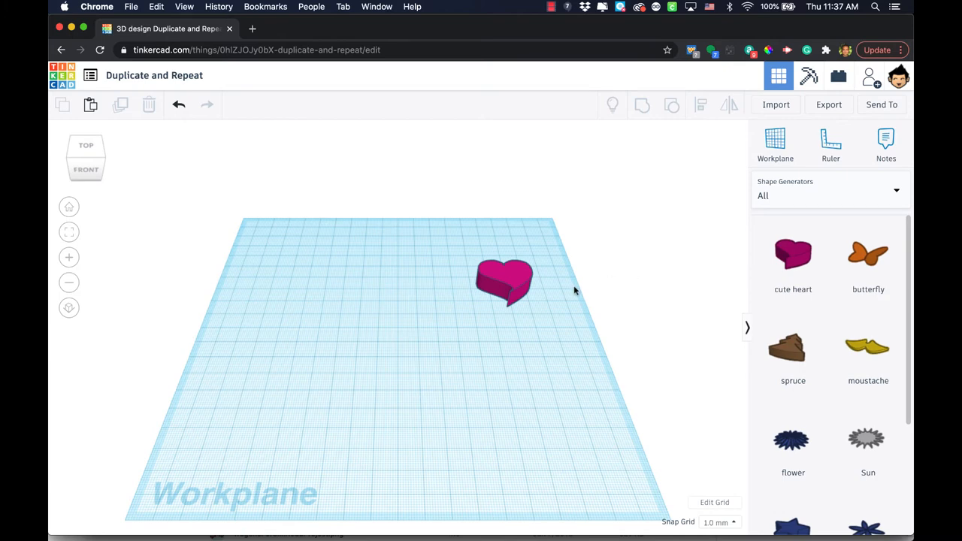
mouse_move(578, 272)
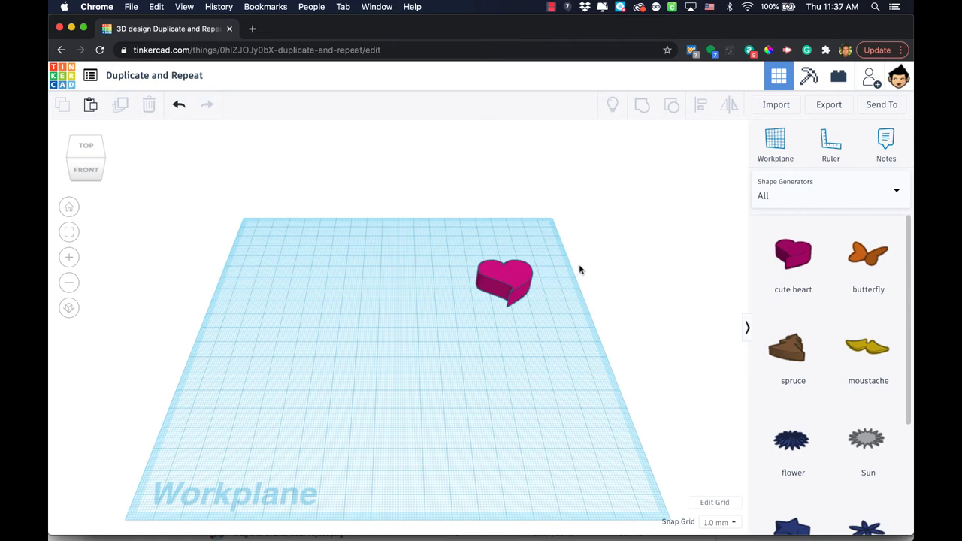
mouse_move(580, 272)
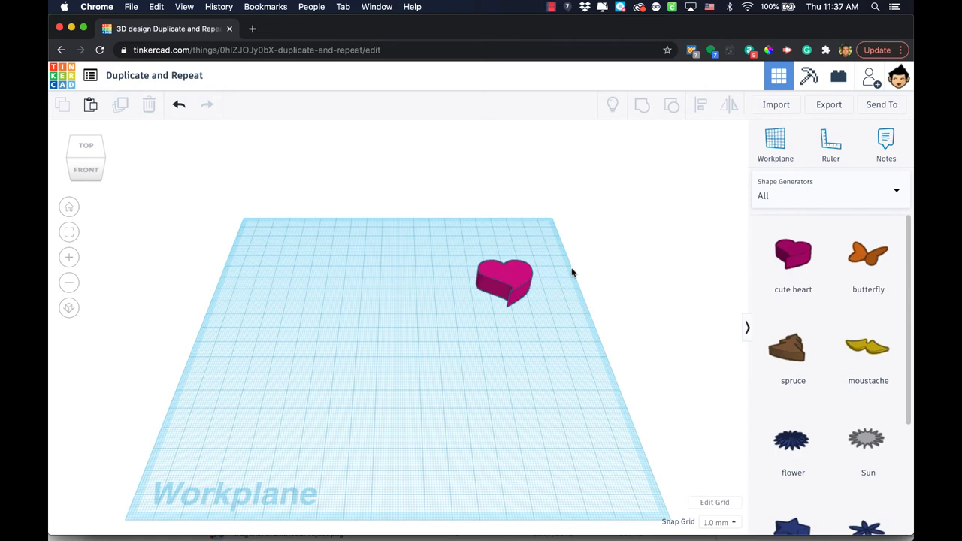
mouse_move(553, 280)
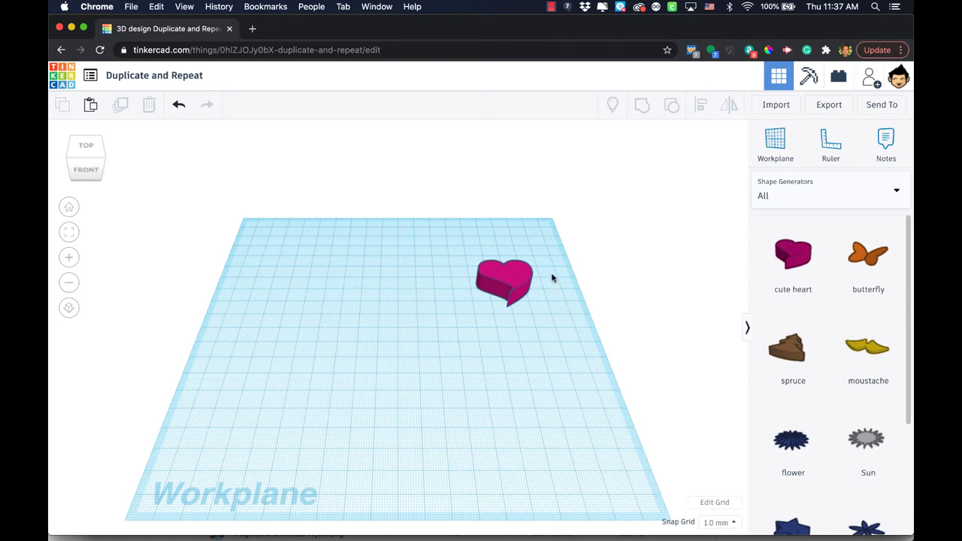
mouse_move(504, 280)
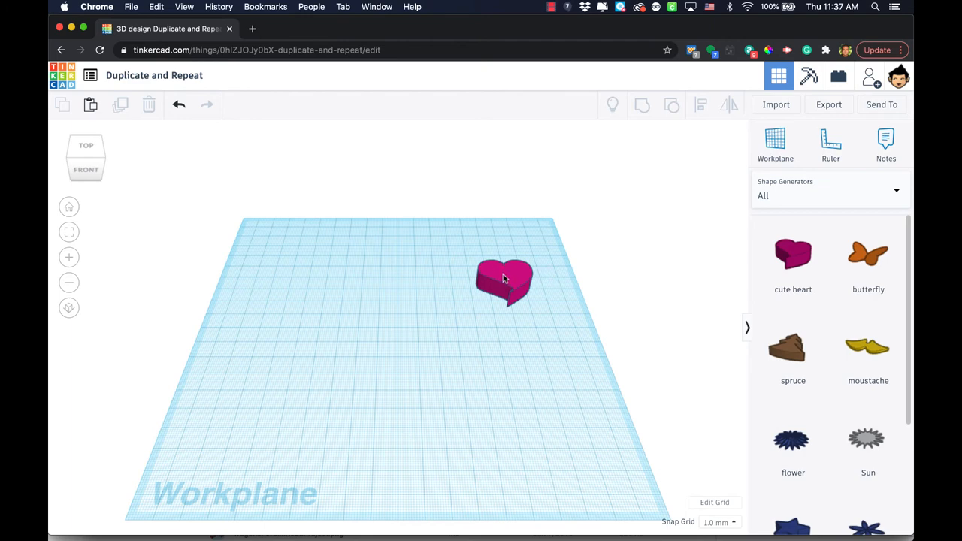
mouse_move(510, 282)
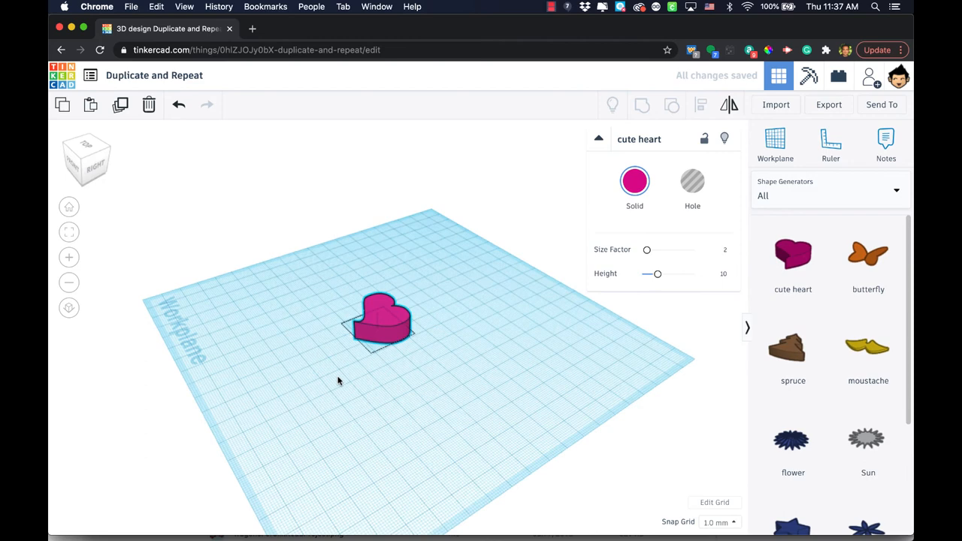
- Stand the heart upright, duplicate it and rotate copies about Z into a ribbed onion dome
left_click_drag(405, 316, 368, 286)
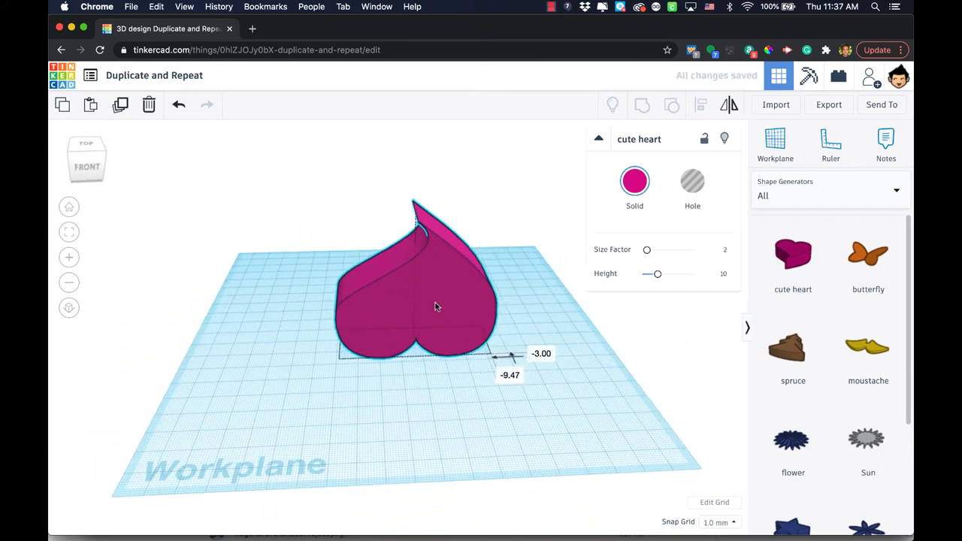
left_click(420, 300)
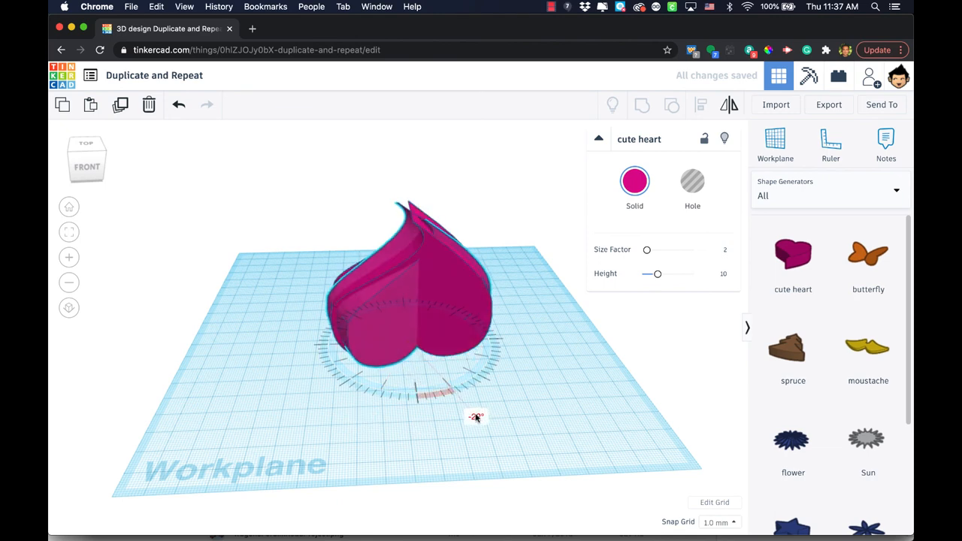
left_click_drag(475, 418, 454, 435)
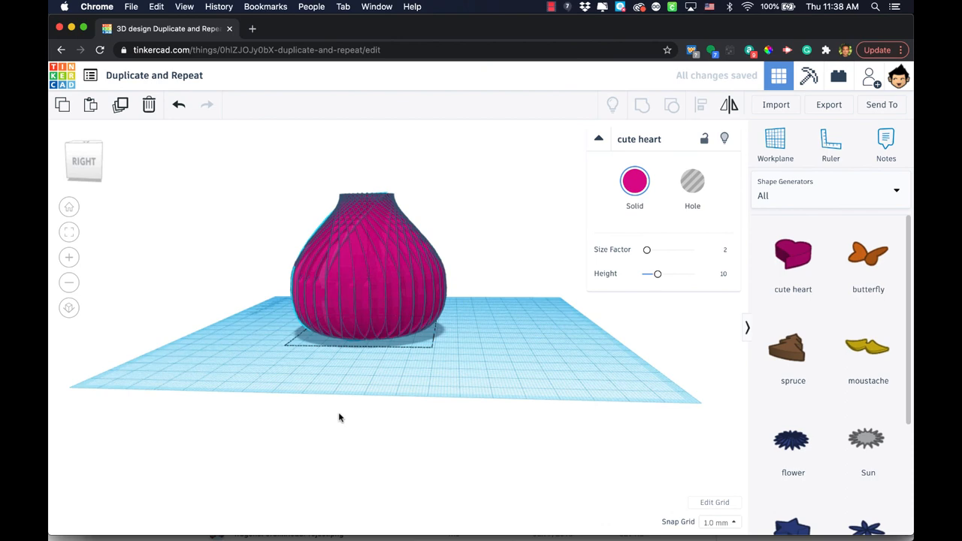
left_click_drag(338, 417, 544, 443)
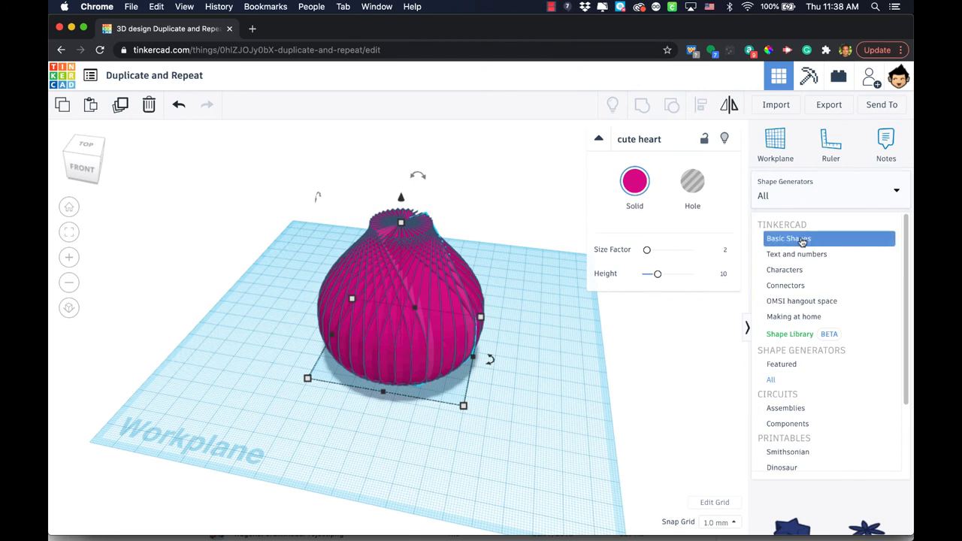
- Place a purple Cone from Basic Shapes and lift it onto the dome's peak as a pointed cap
left_click(787, 237)
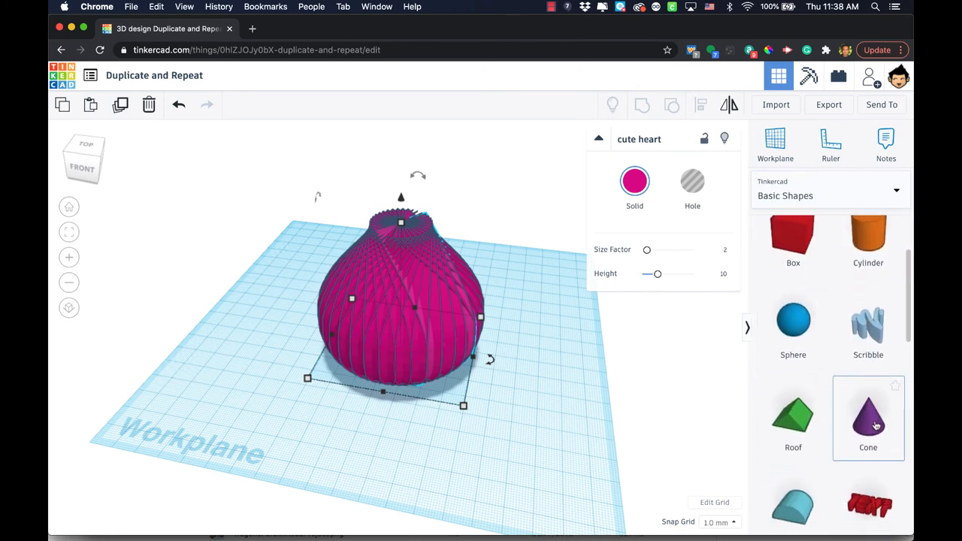
left_click_drag(869, 417, 499, 378)
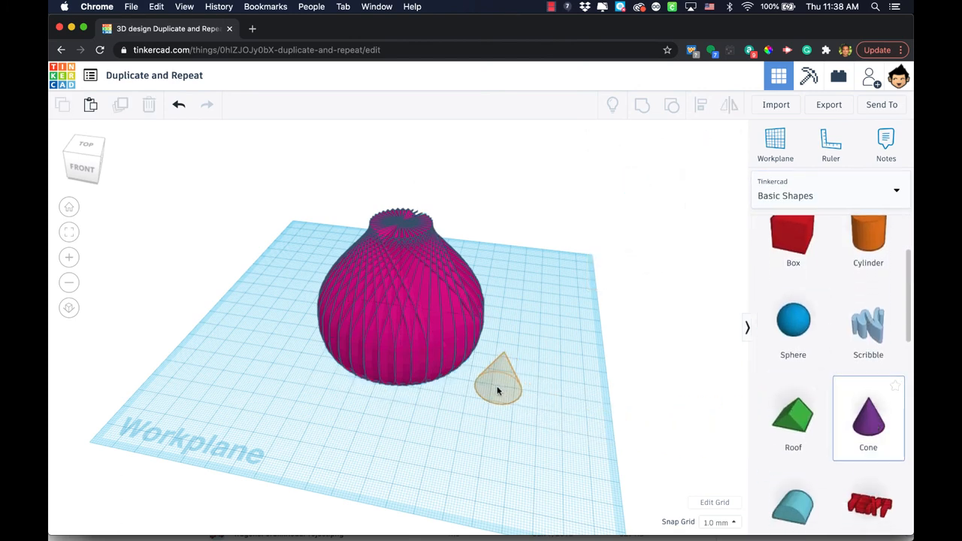
left_click(499, 383)
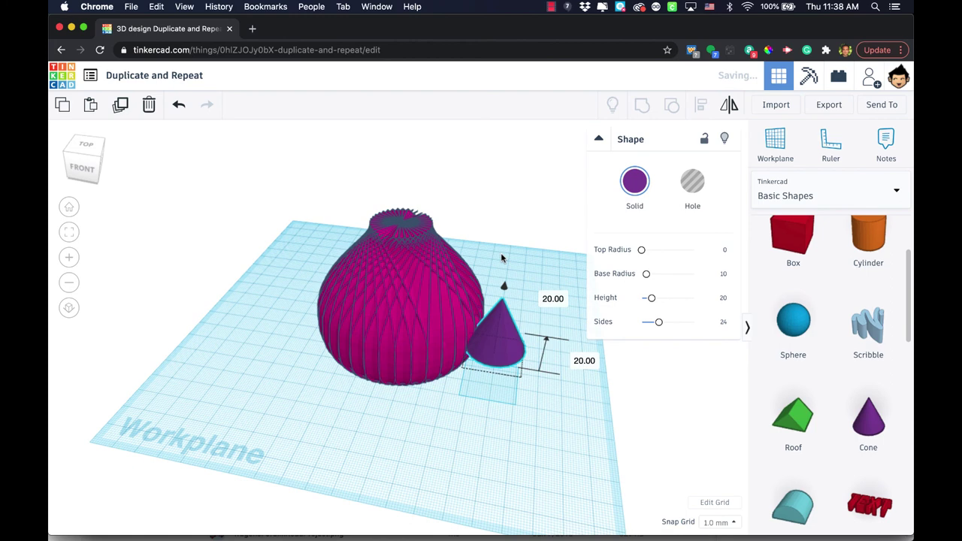
left_click_drag(499, 338, 393, 218)
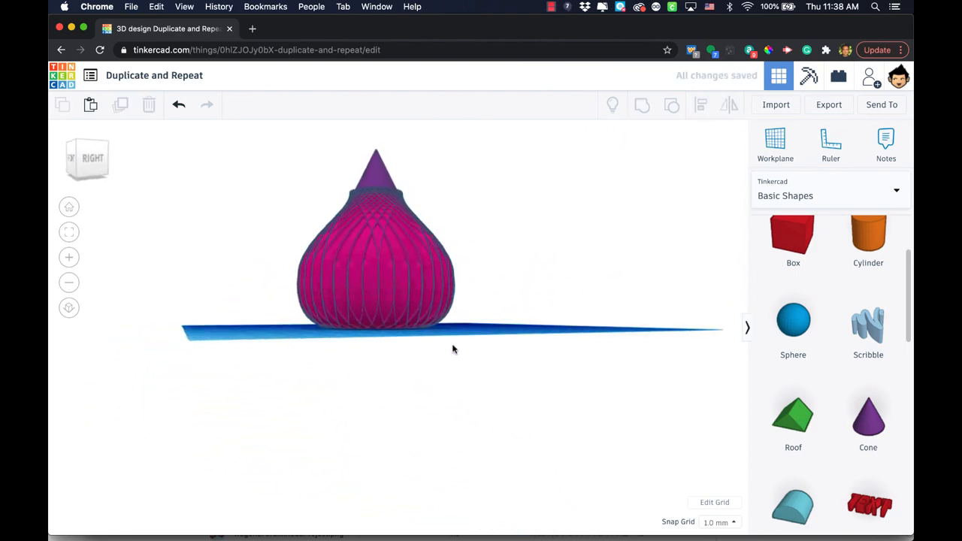
left_click_drag(453, 349, 577, 388)
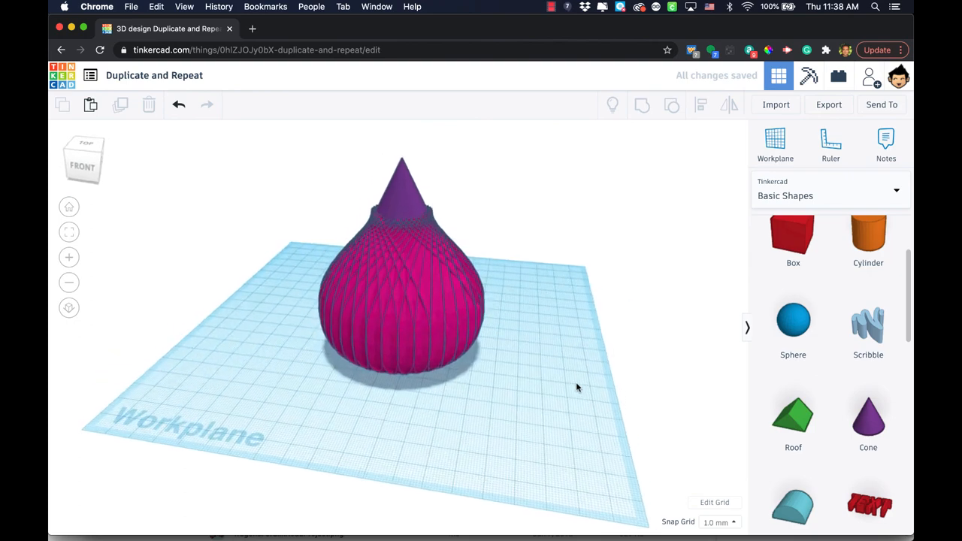
left_click_drag(577, 388, 294, 390)
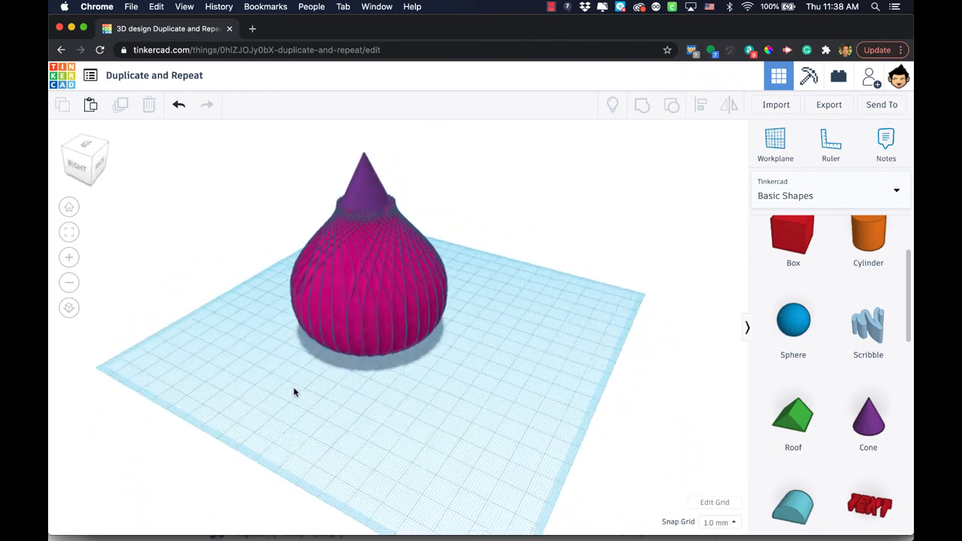